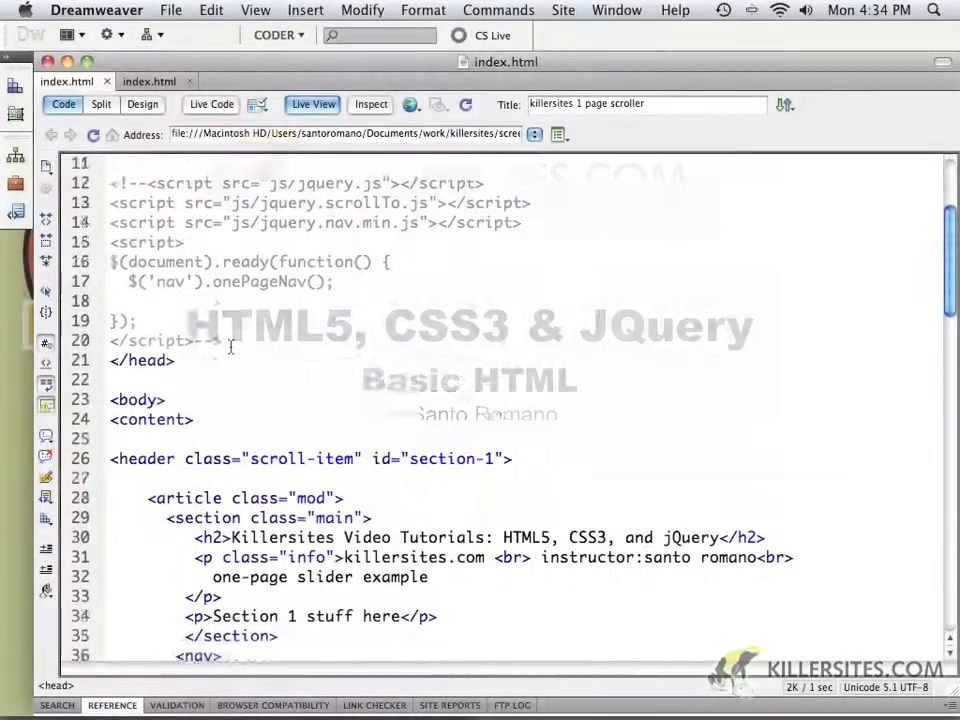
# - Fold the header block, then fold and re-expand the section-2 div
pyautogui.scroll(-3)
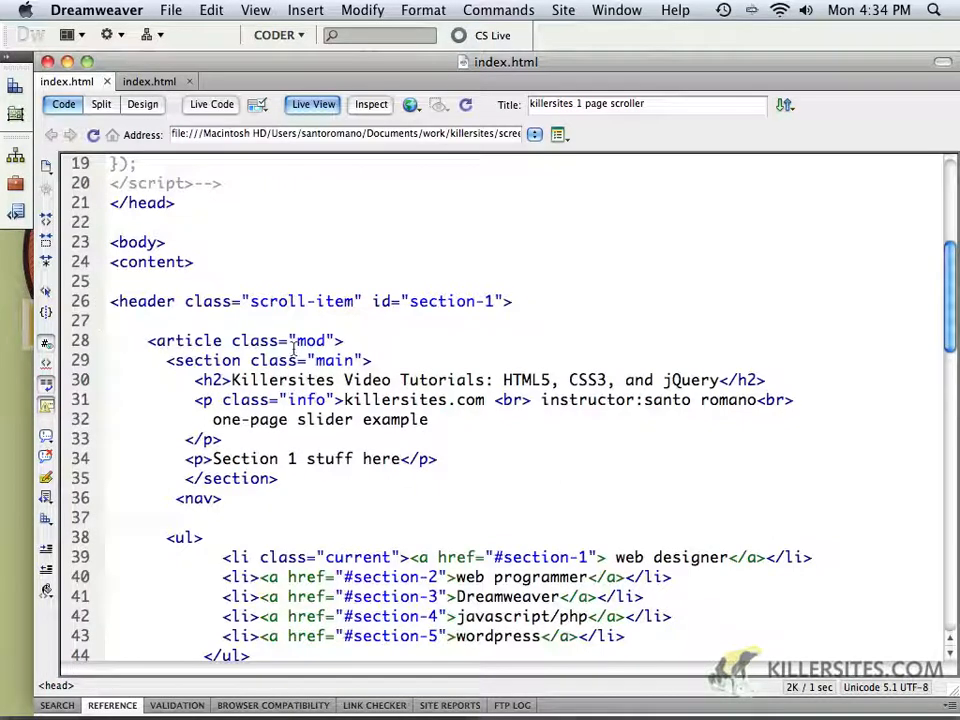
pyautogui.moveTo(399, 375)
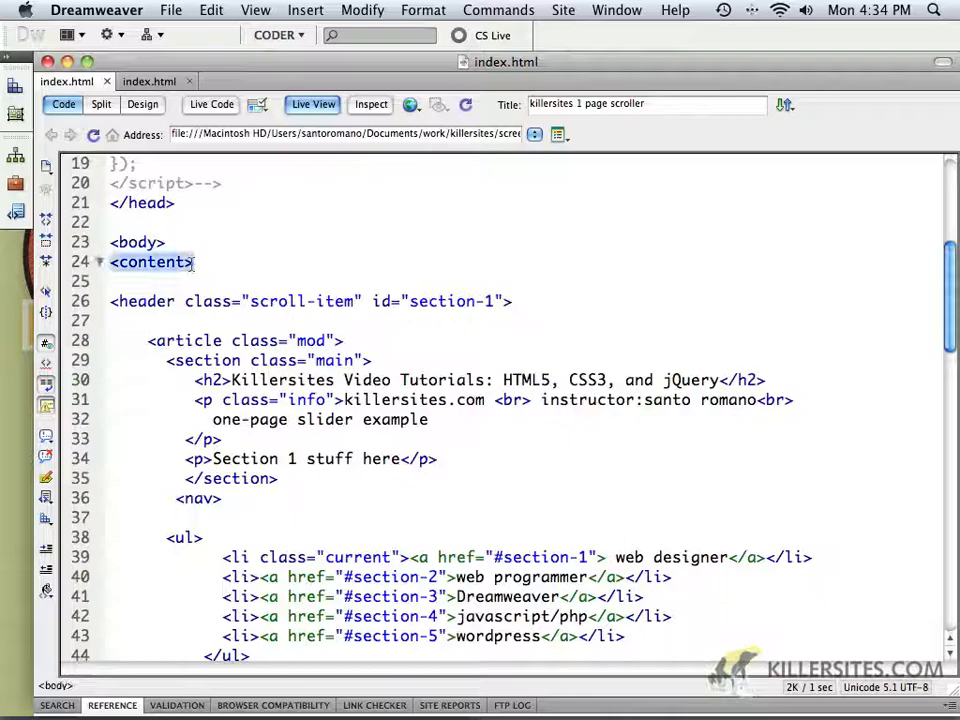
pyautogui.scroll(-3)
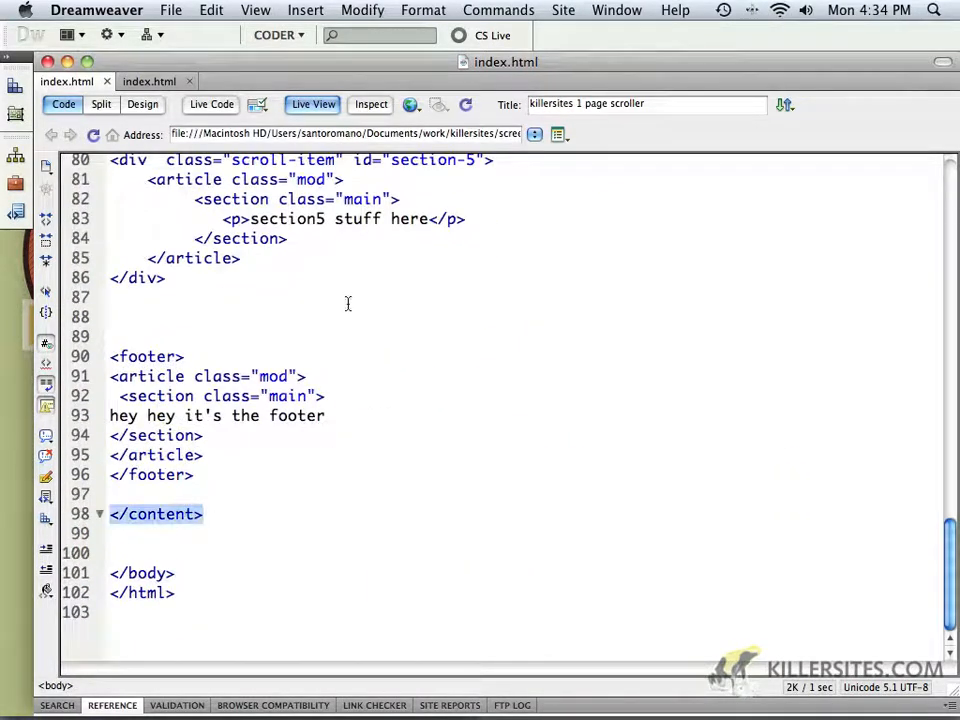
pyautogui.scroll(3)
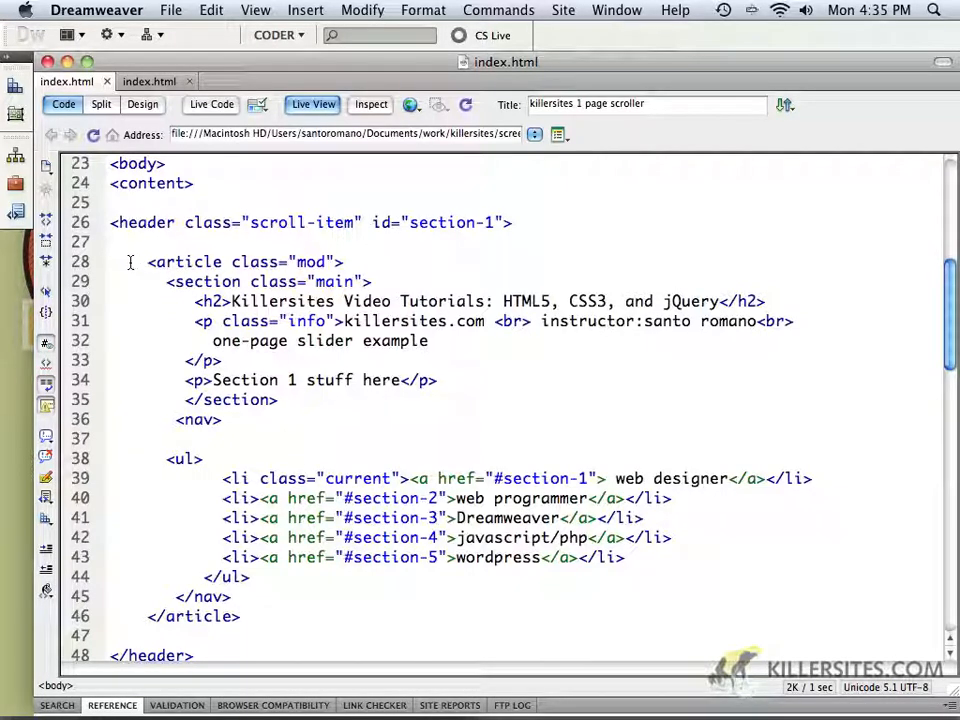
pyautogui.scroll(-3)
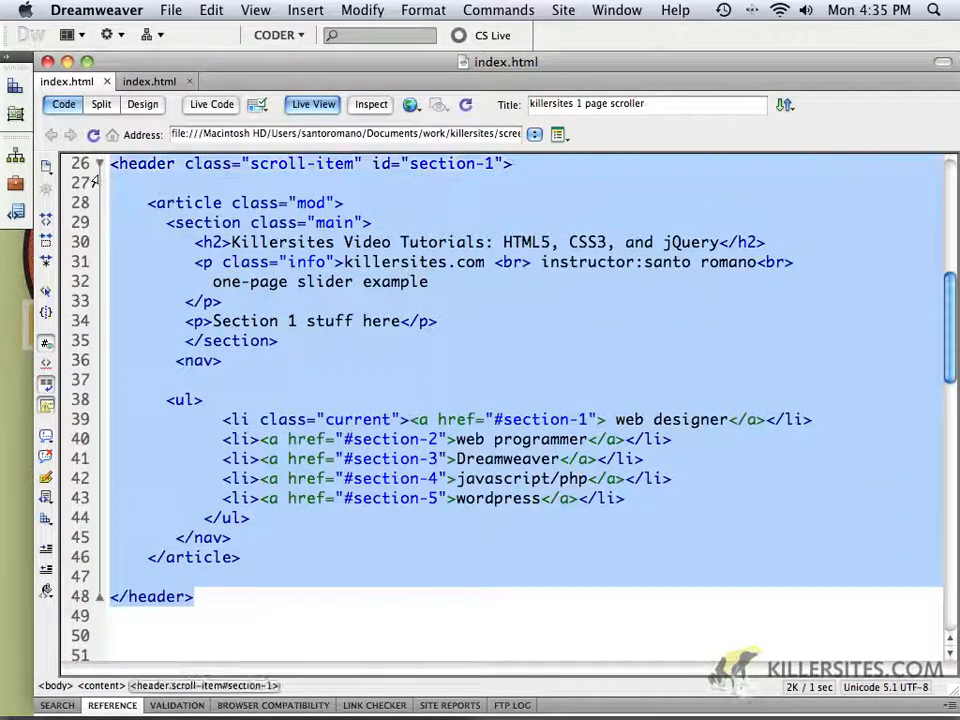
pyautogui.click(99, 163)
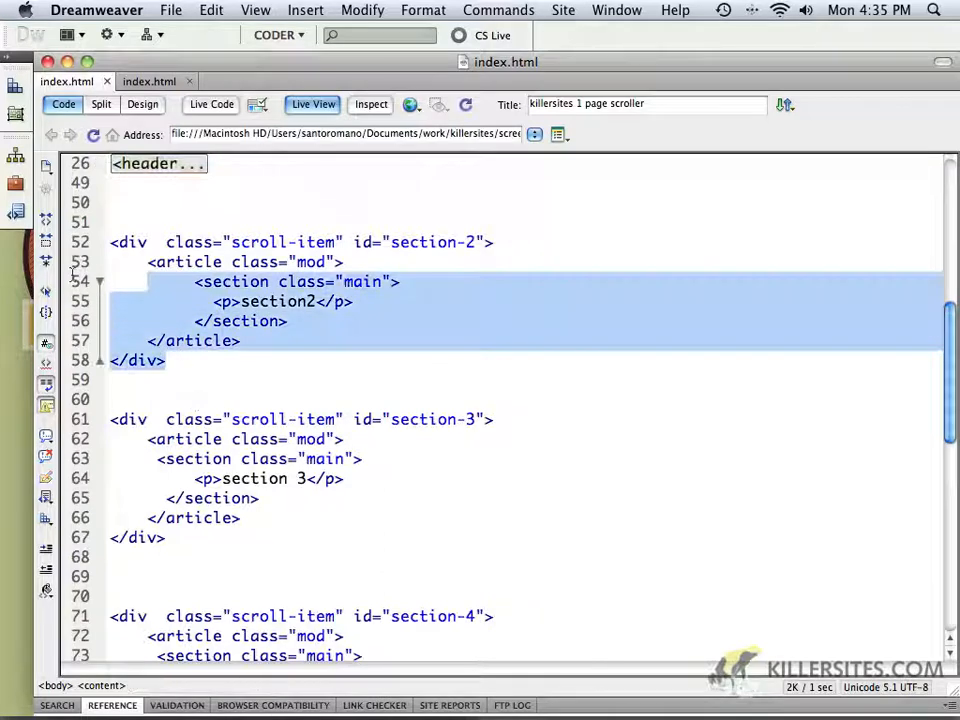
pyautogui.click(99, 242)
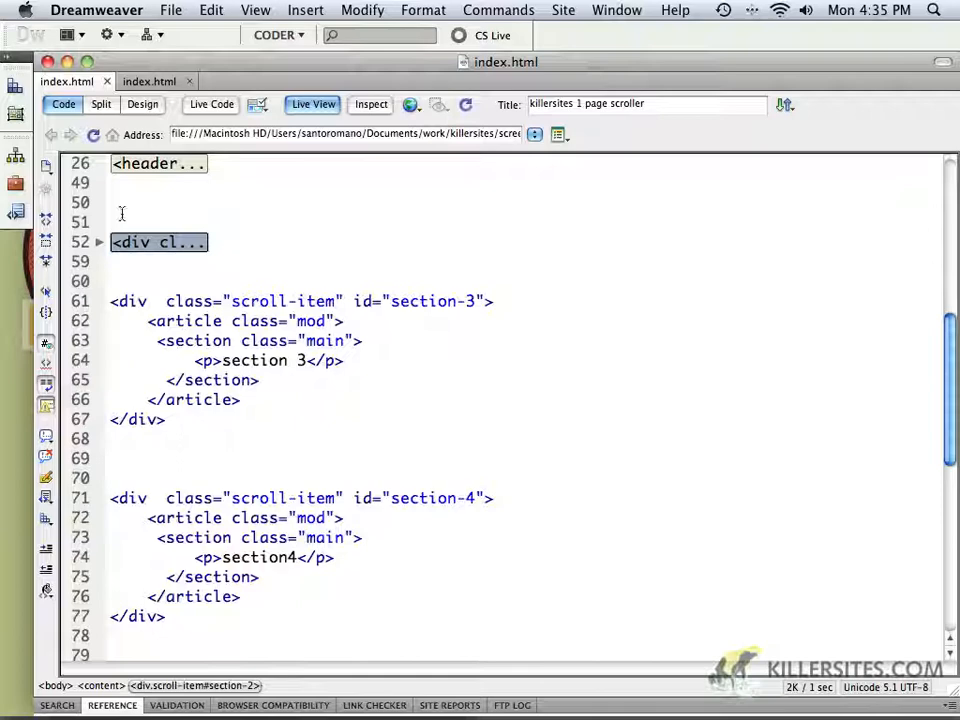
pyautogui.click(99, 242)
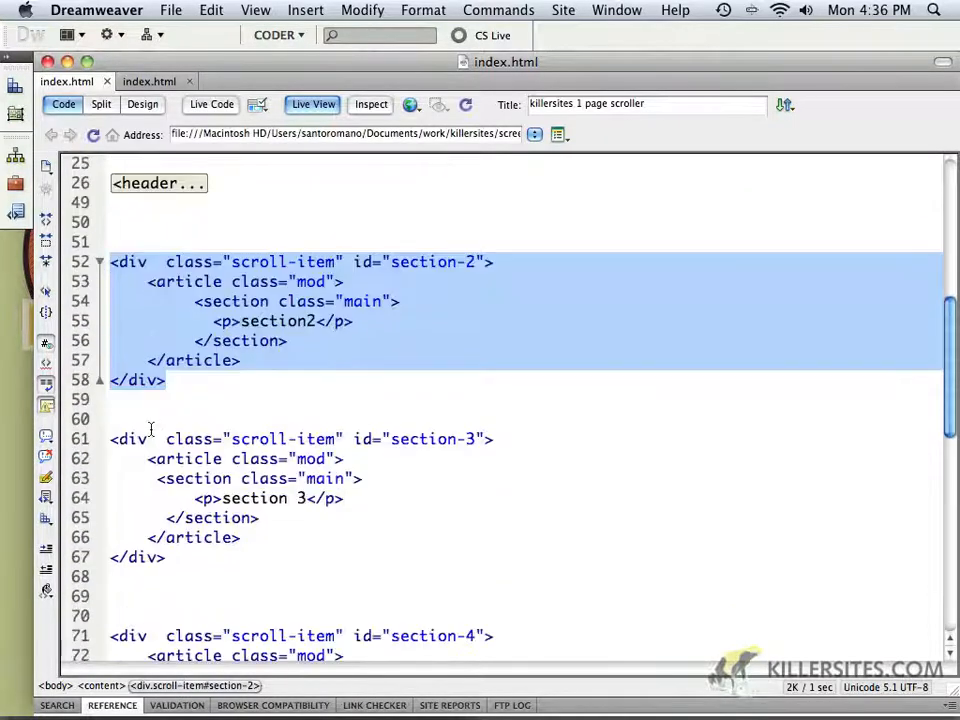
# - Unfold the header block and insert a blank line before its nav tag
pyautogui.scroll(-3)
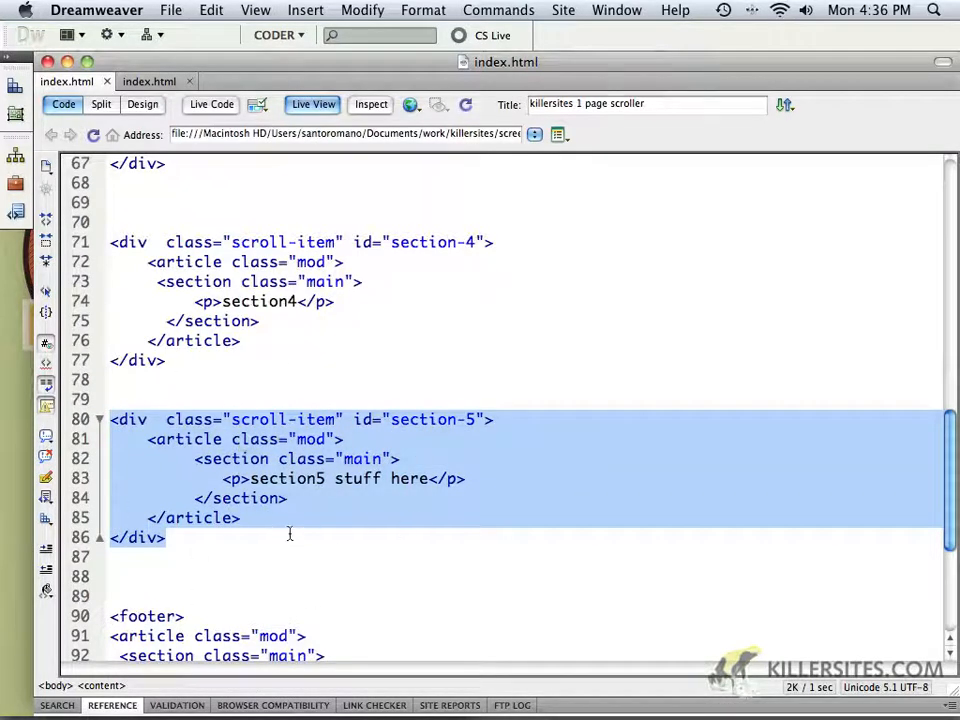
pyautogui.scroll(3)
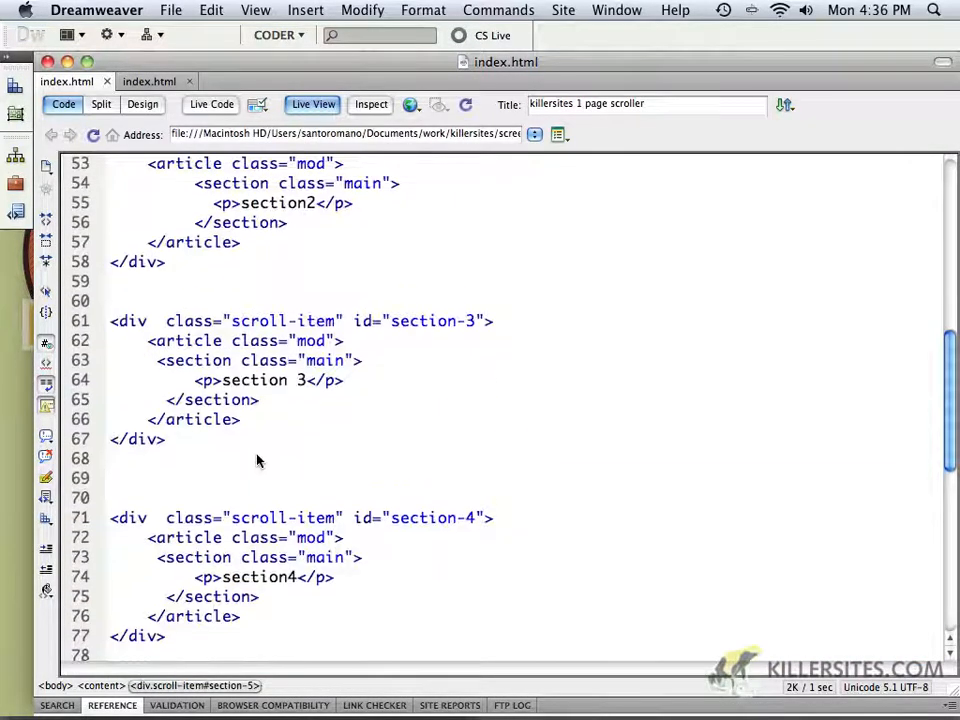
pyautogui.scroll(3)
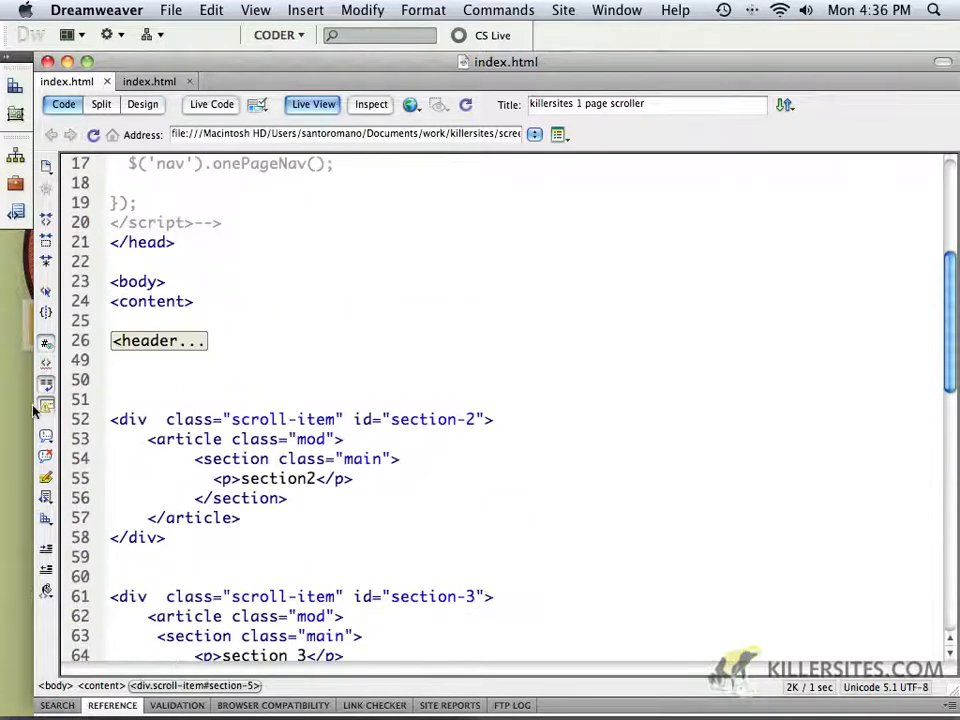
pyautogui.click(99, 341)
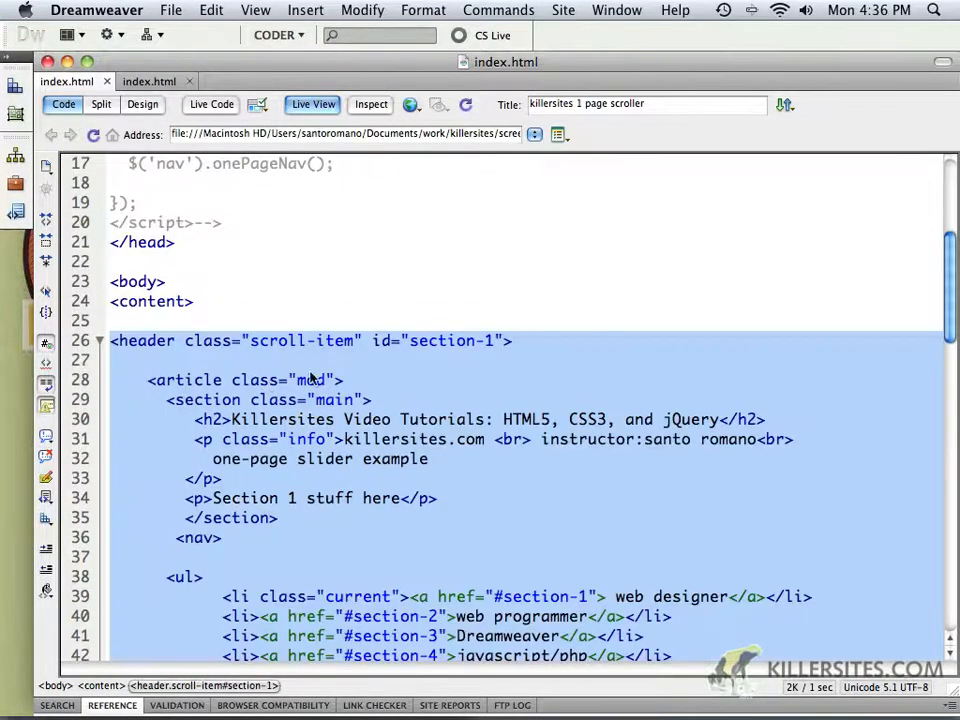
pyautogui.scroll(-3)
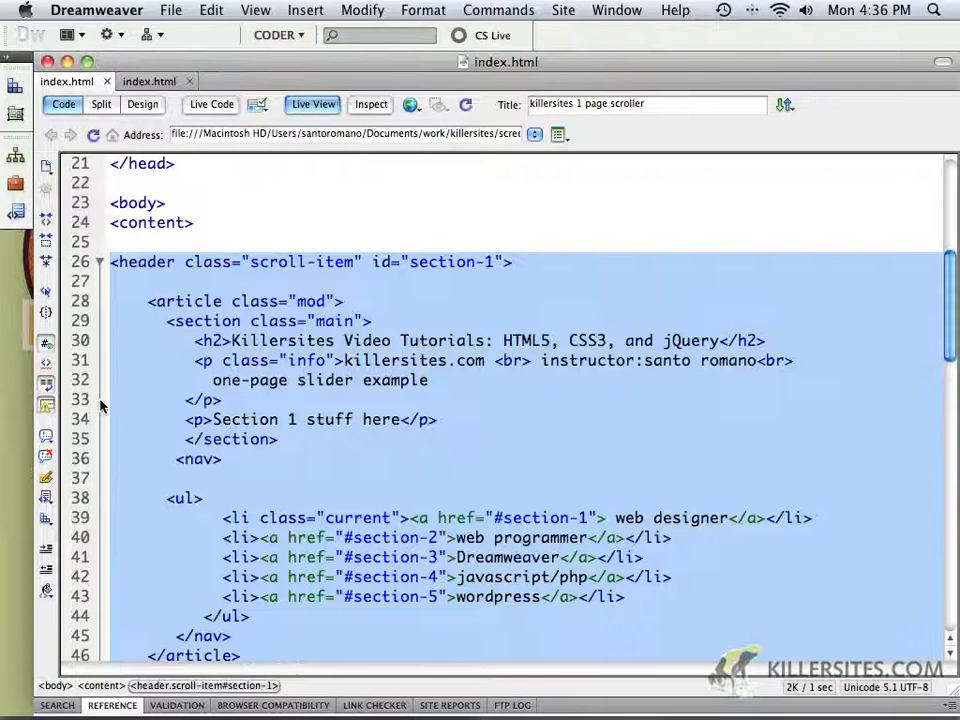
pyautogui.moveTo(200, 480)
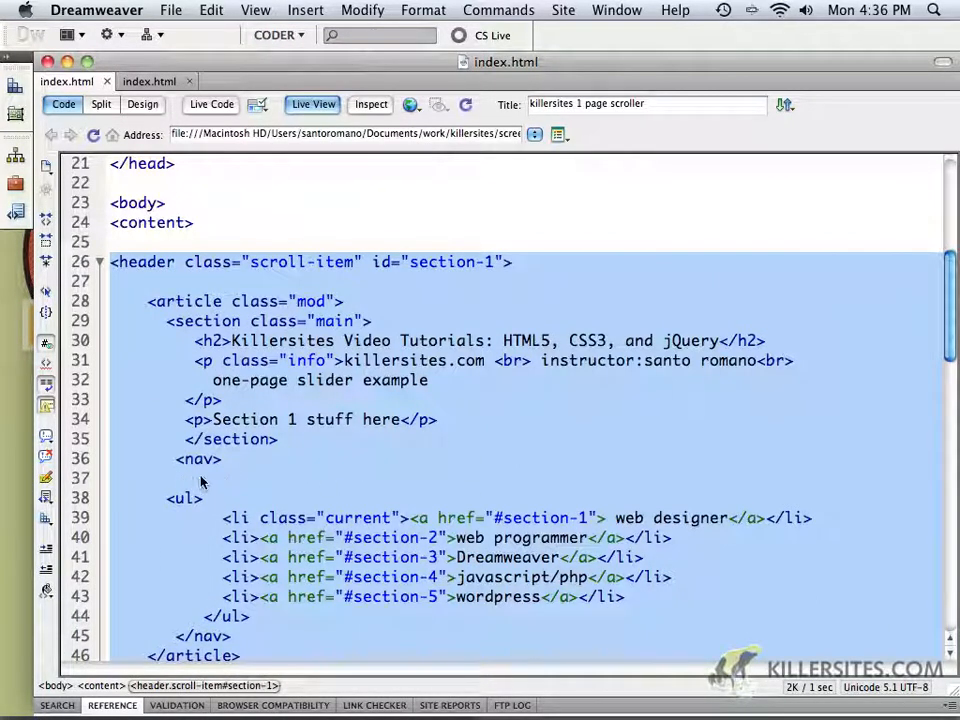
pyautogui.click(283, 448)
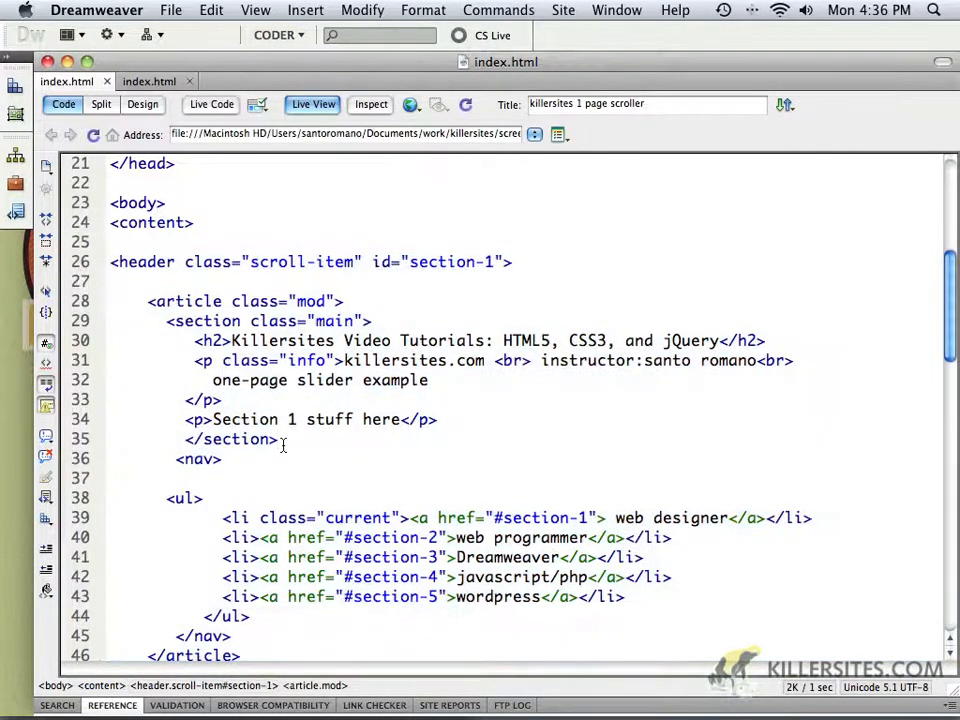
pyautogui.press('Return')
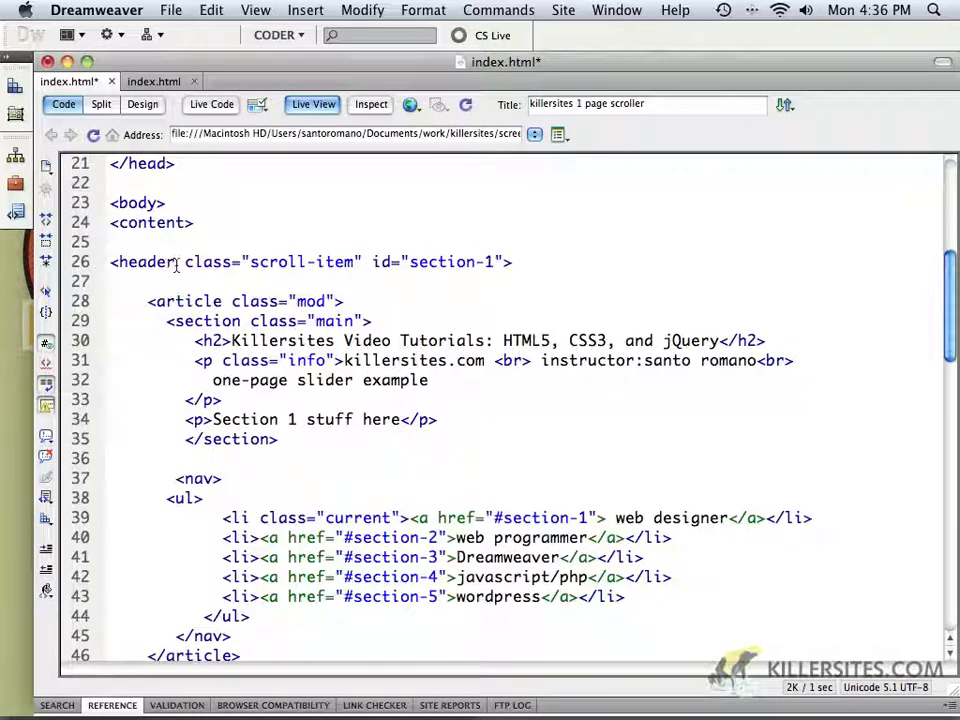
pyautogui.scroll(-3)
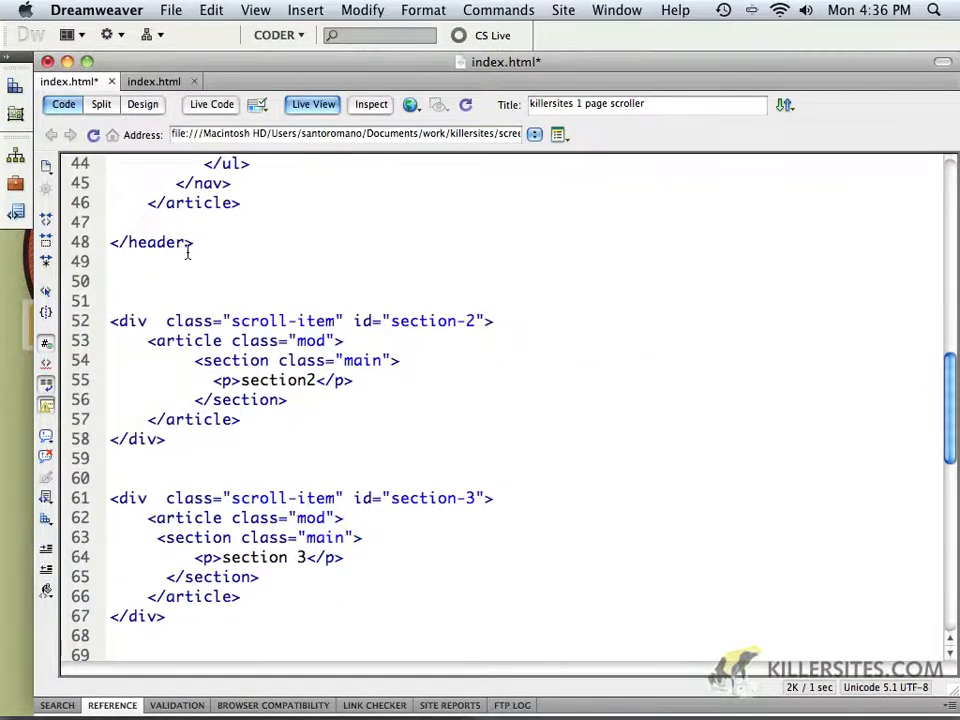
pyautogui.scroll(3)
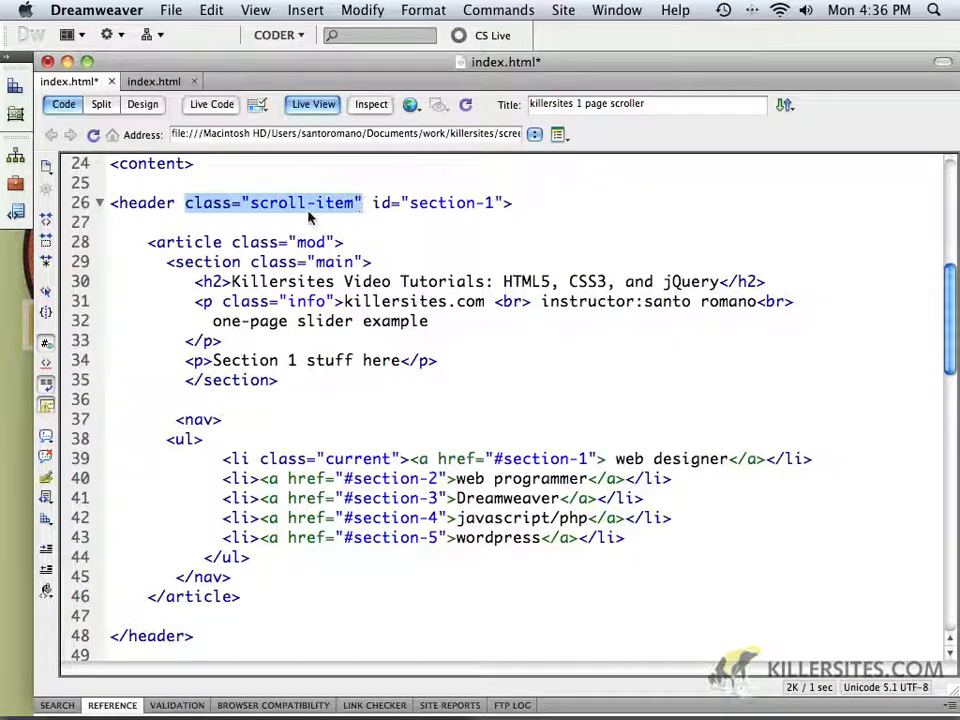
pyautogui.moveTo(283, 217)
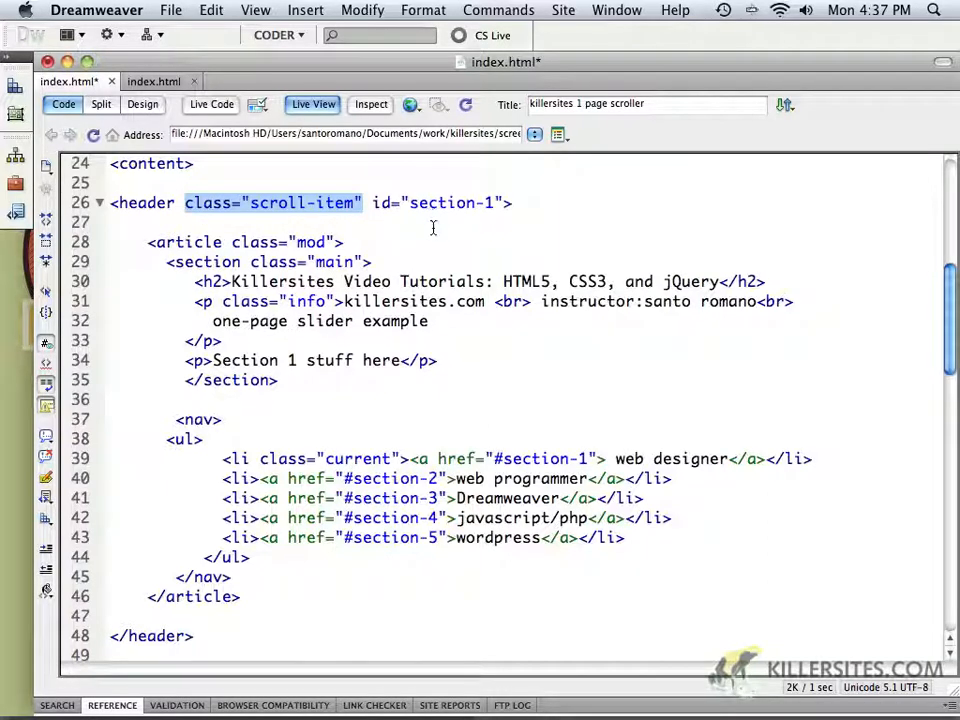
pyautogui.scroll(-3)
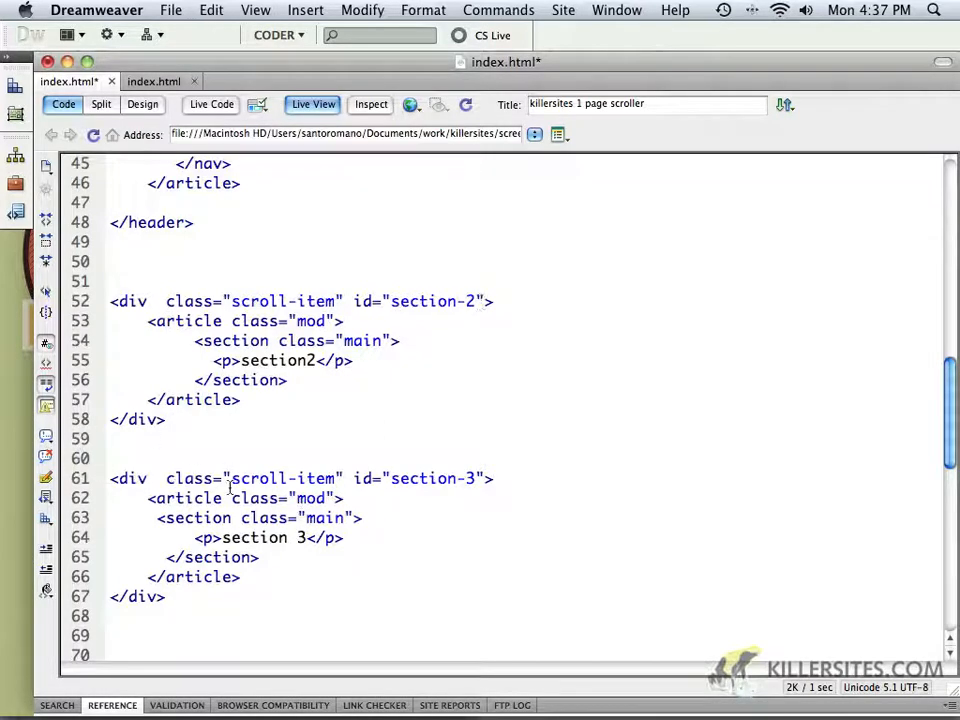
pyautogui.scroll(-3)
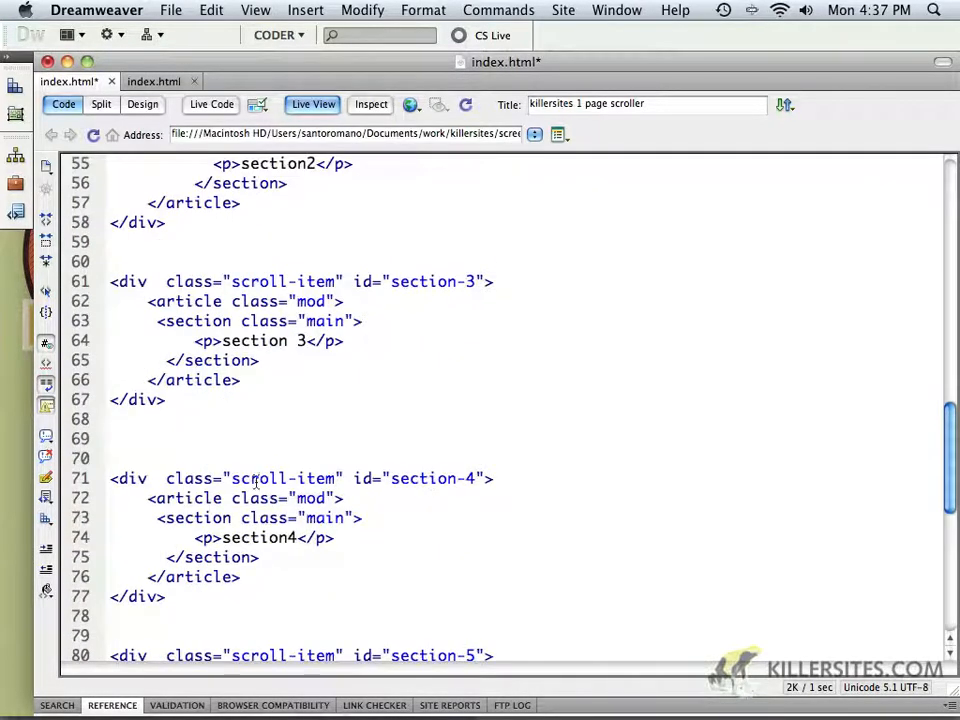
pyautogui.scroll(-3)
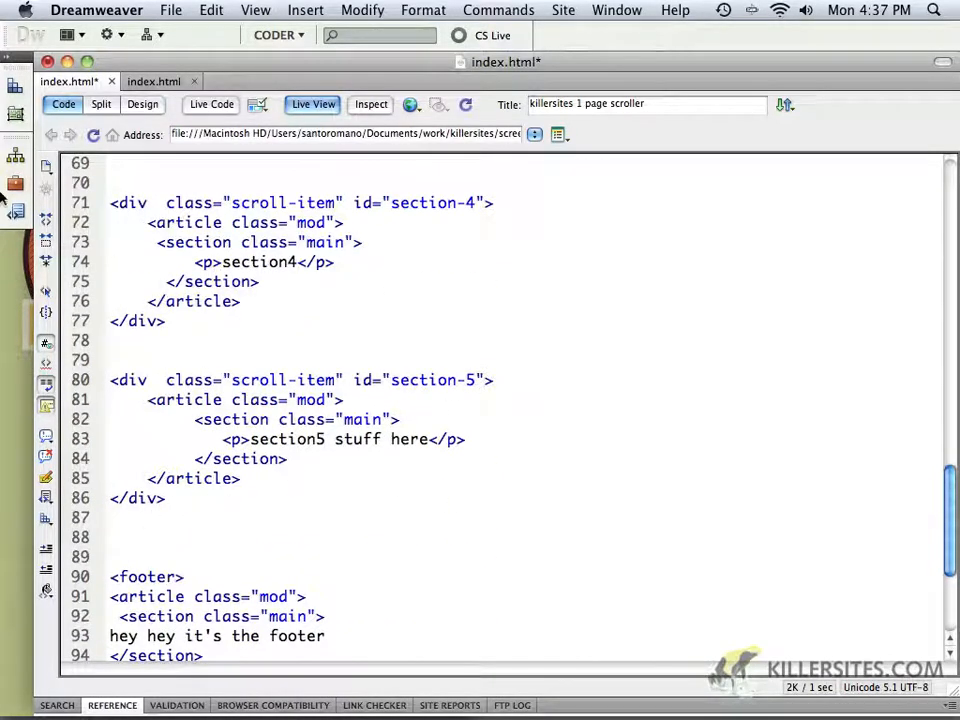
pyautogui.scroll(3)
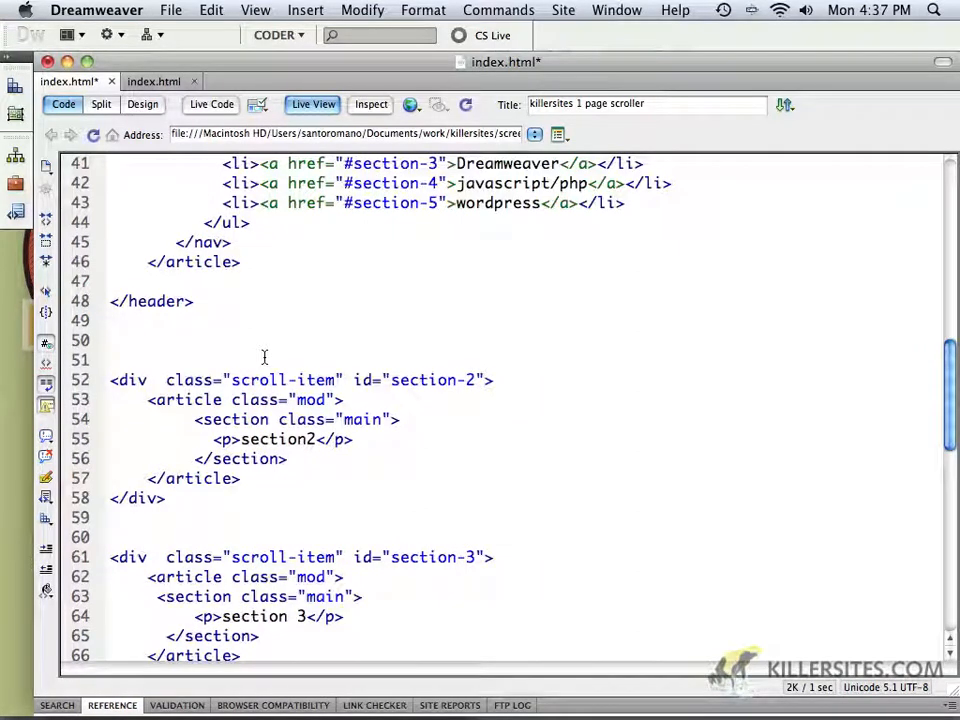
pyautogui.scroll(3)
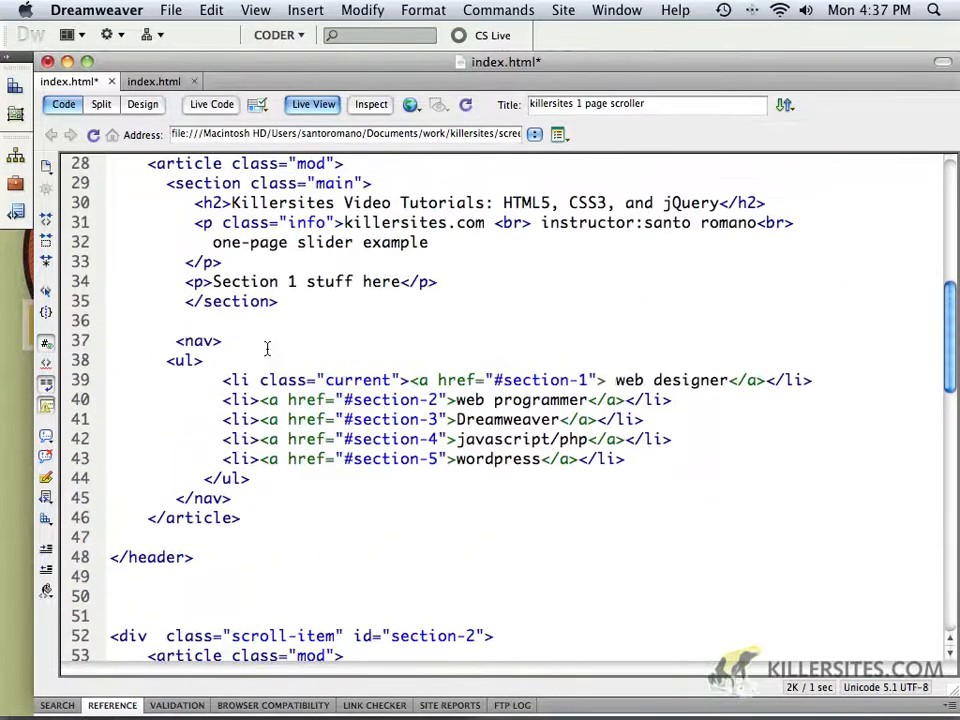
pyautogui.scroll(3)
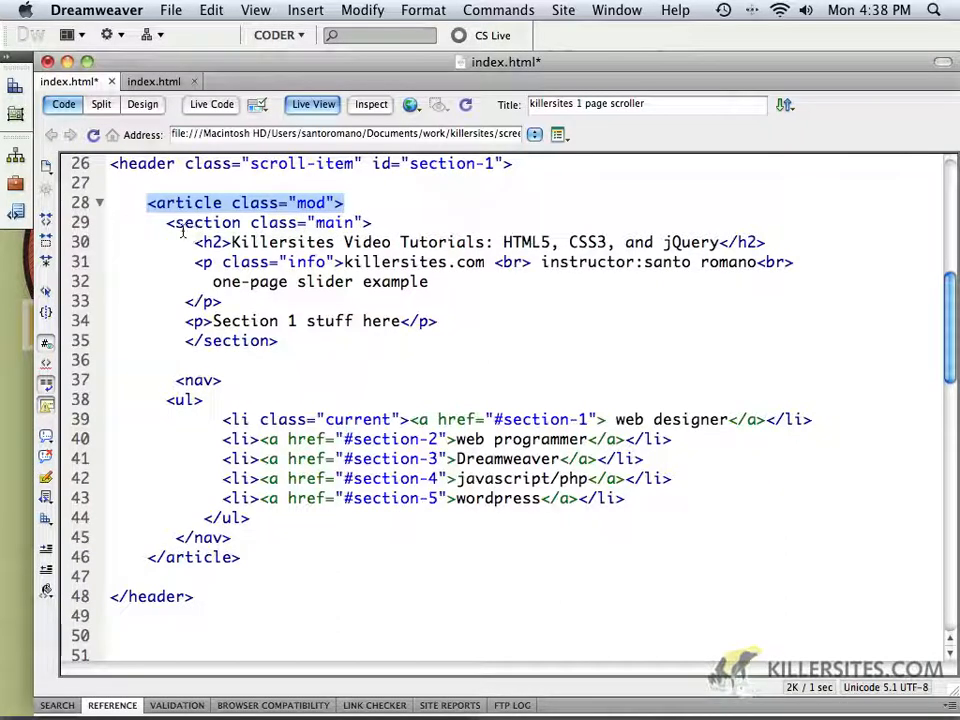
# - Switch to Finder showing the js folder with the jQuery scripts
pyautogui.click(266, 222)
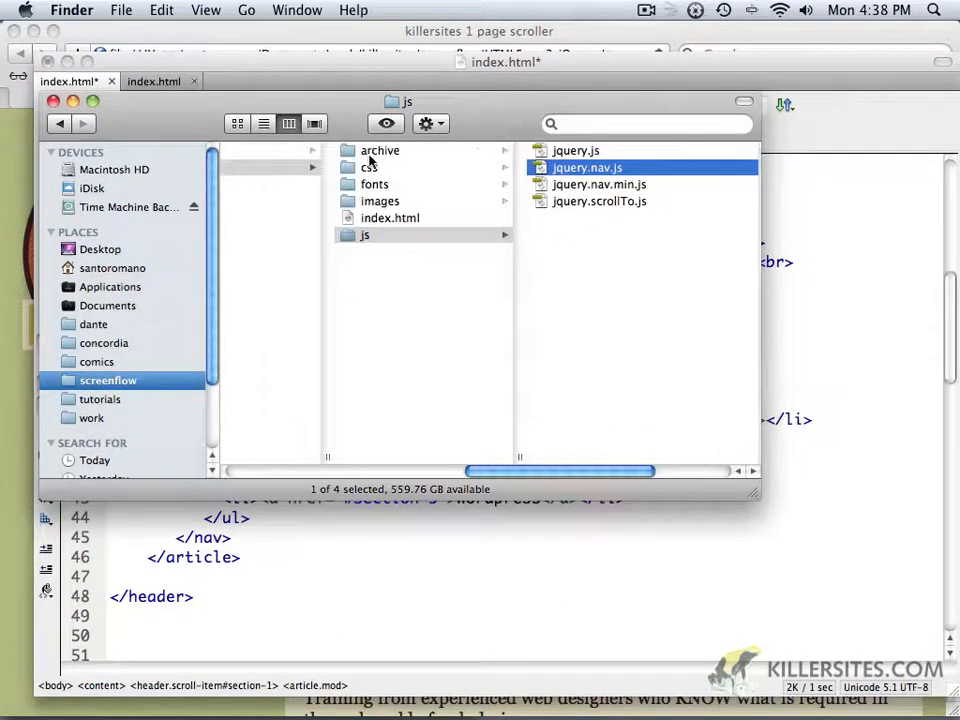
# - Open the archive folder's Scan.jpeg layout sketch in Preview
pyautogui.click(380, 150)
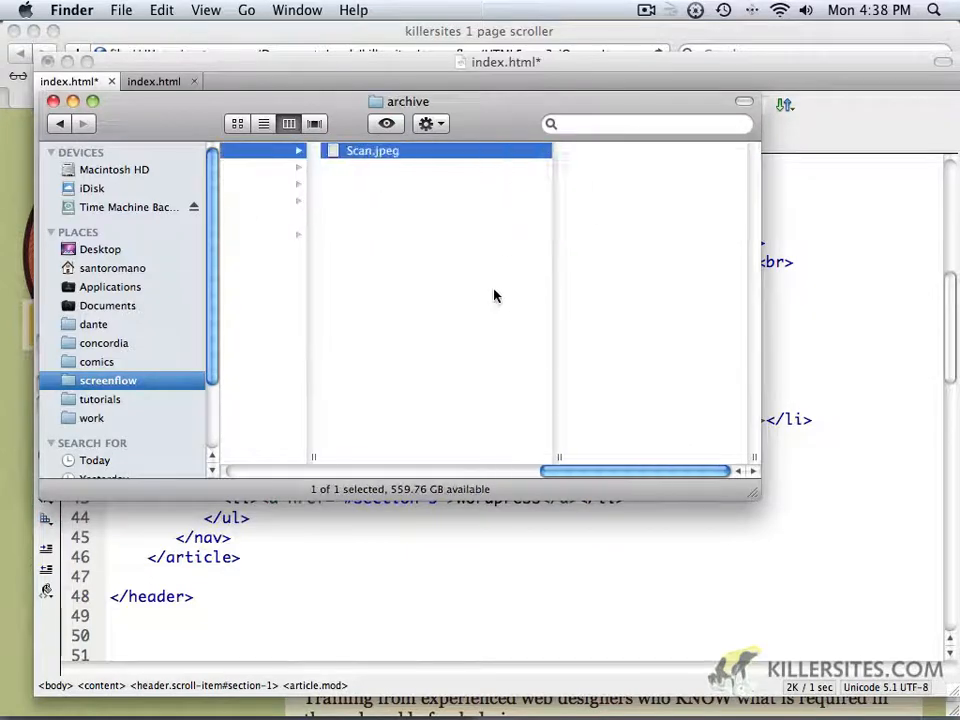
pyautogui.doubleClick(372, 150)
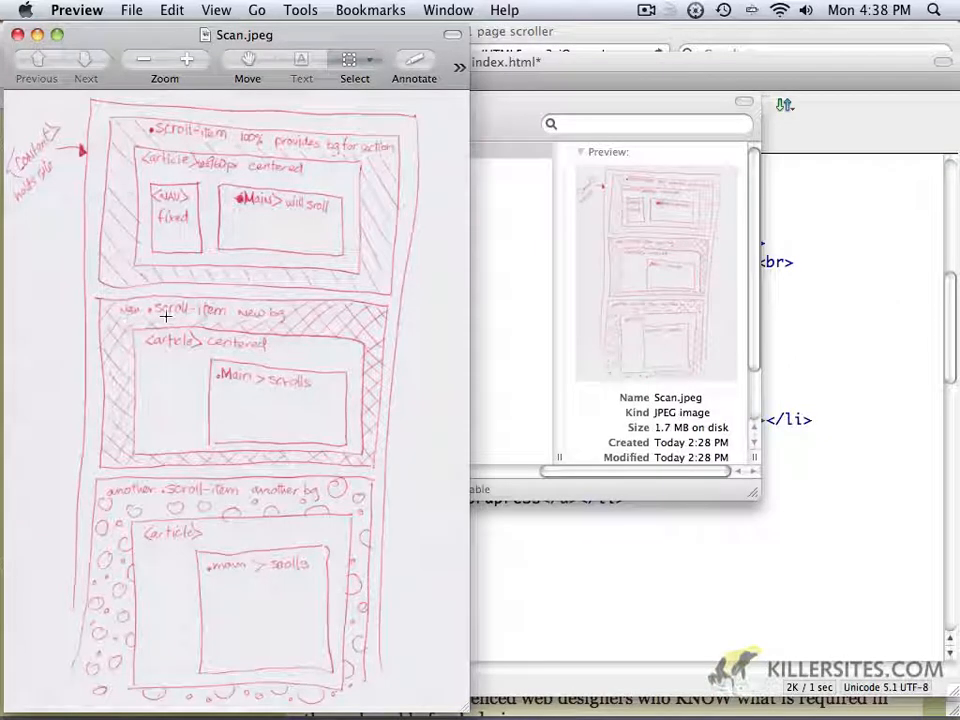
pyautogui.moveTo(217, 318)
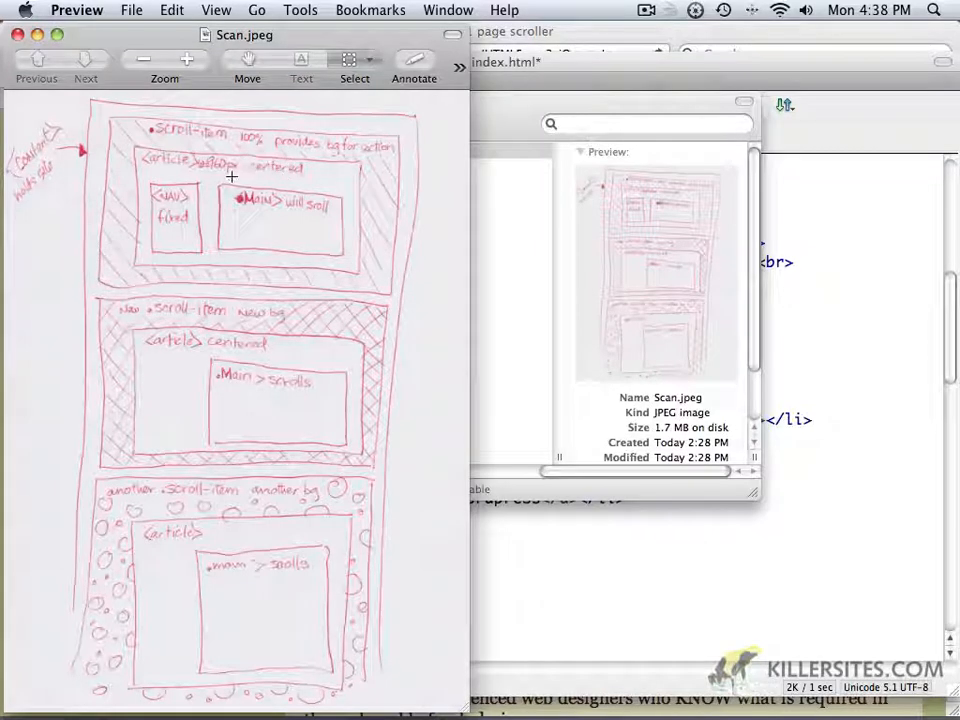
pyautogui.moveTo(235, 225)
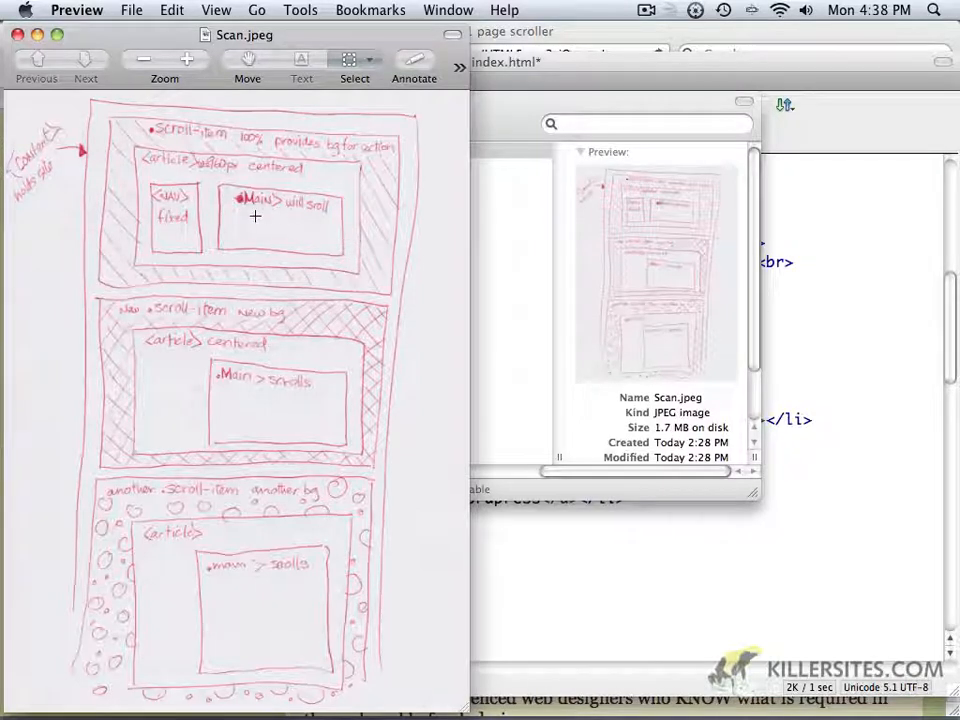
pyautogui.moveTo(243, 372)
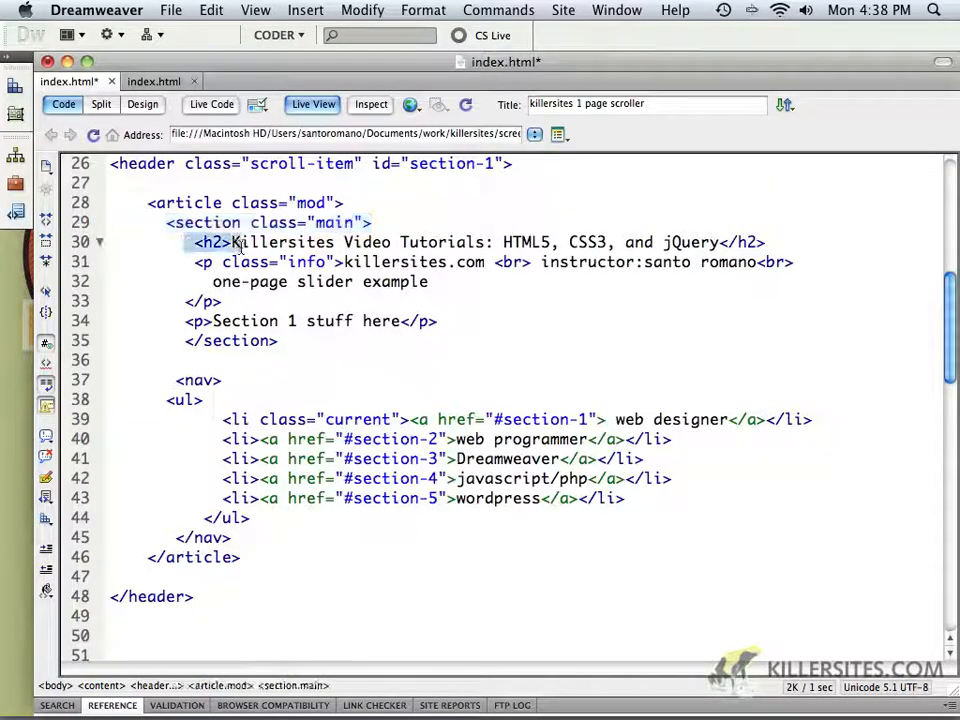
pyautogui.moveTo(446, 335)
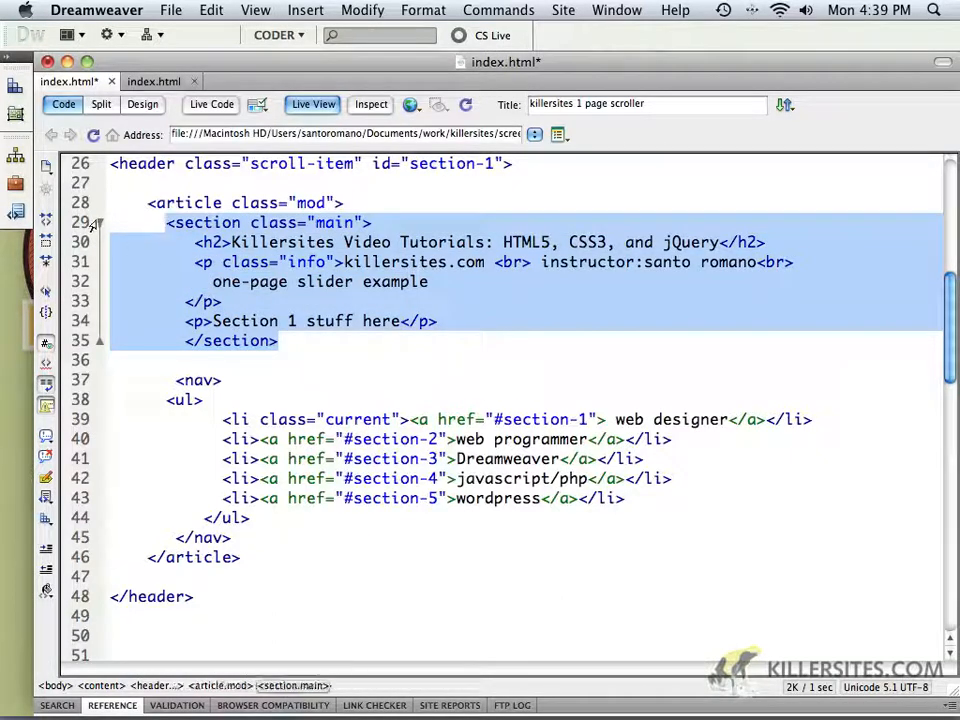
# - Fold the section.main and nav blocks in the header article, then expand them again
pyautogui.click(98, 222)
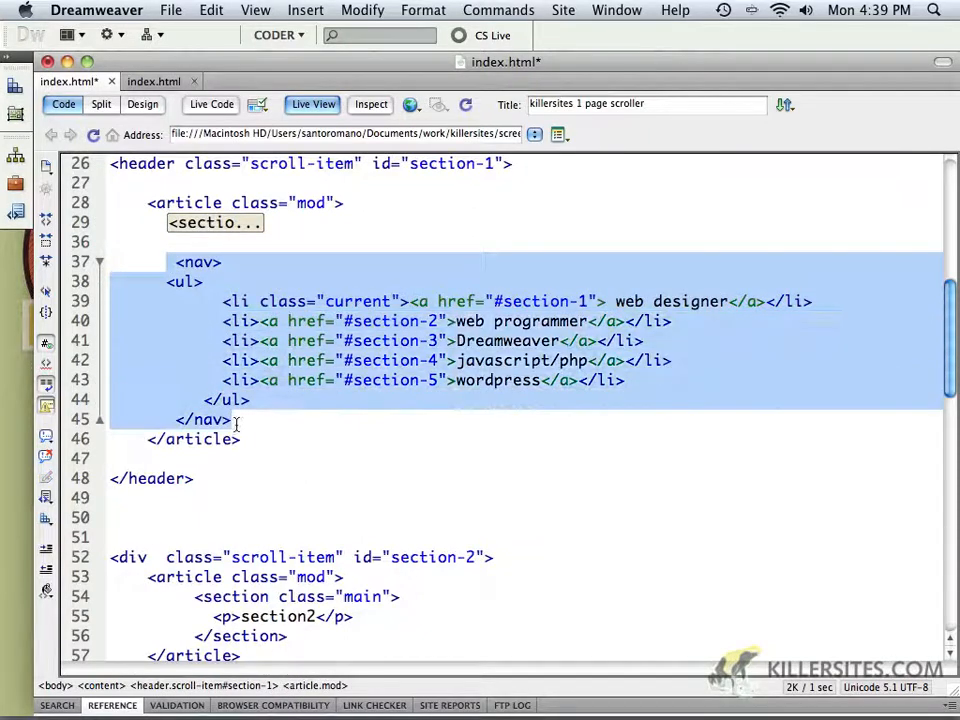
pyautogui.click(240, 418)
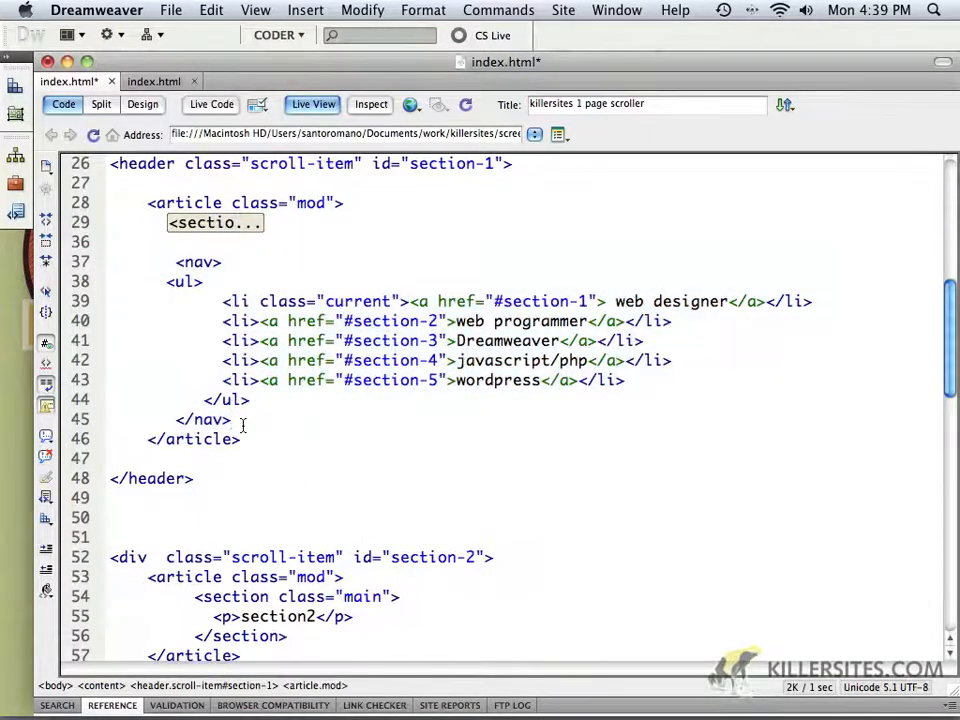
pyautogui.moveTo(155, 320); pyautogui.dragTo(230, 419)
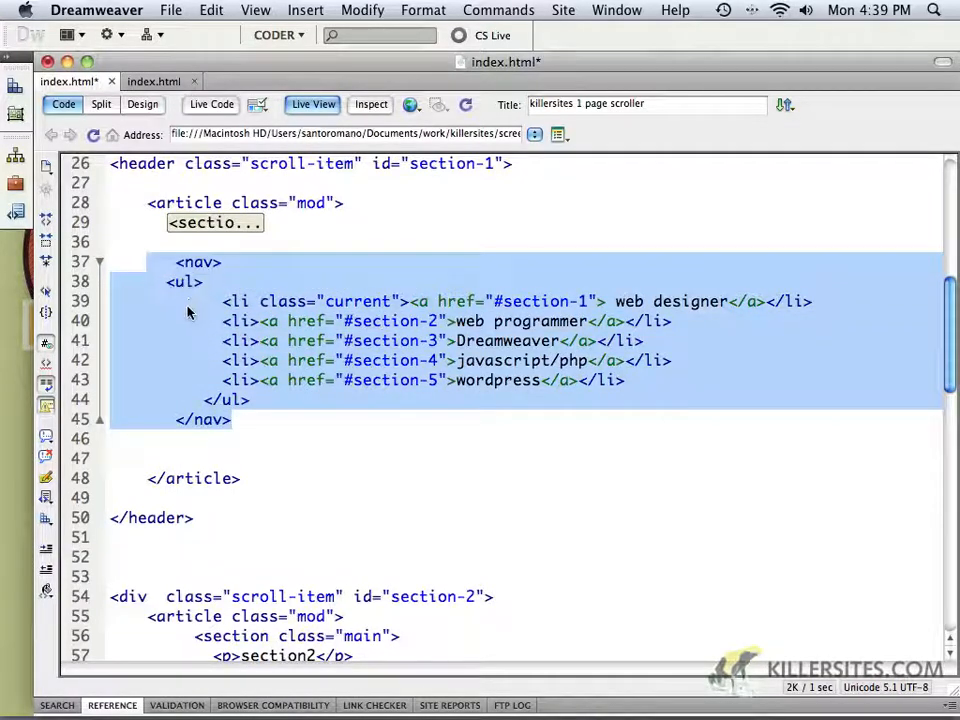
pyautogui.click(98, 262)
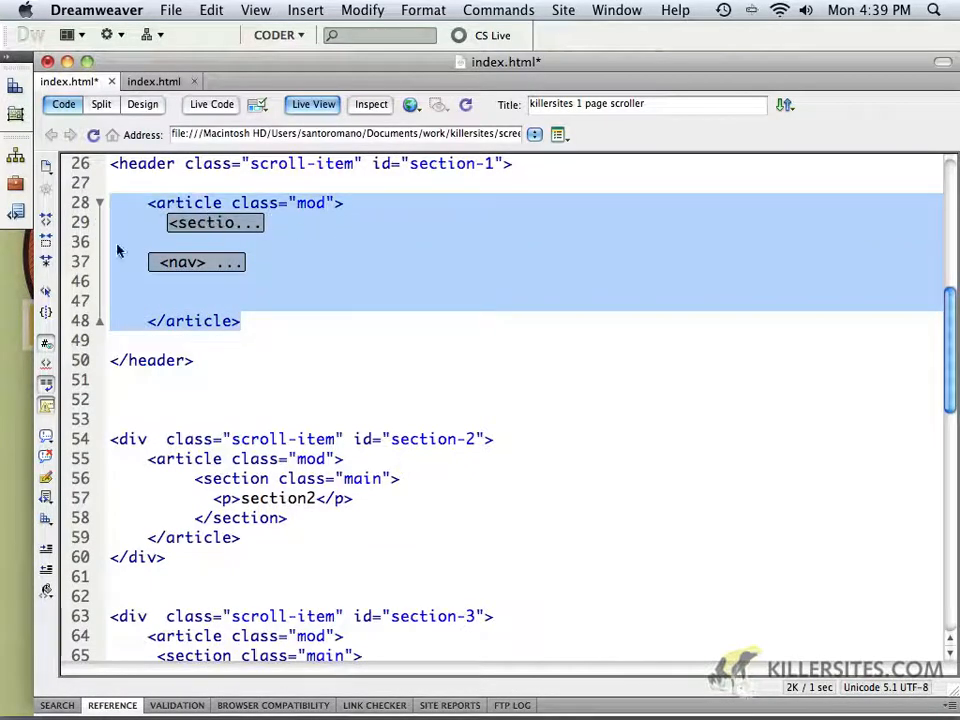
pyautogui.click(99, 203)
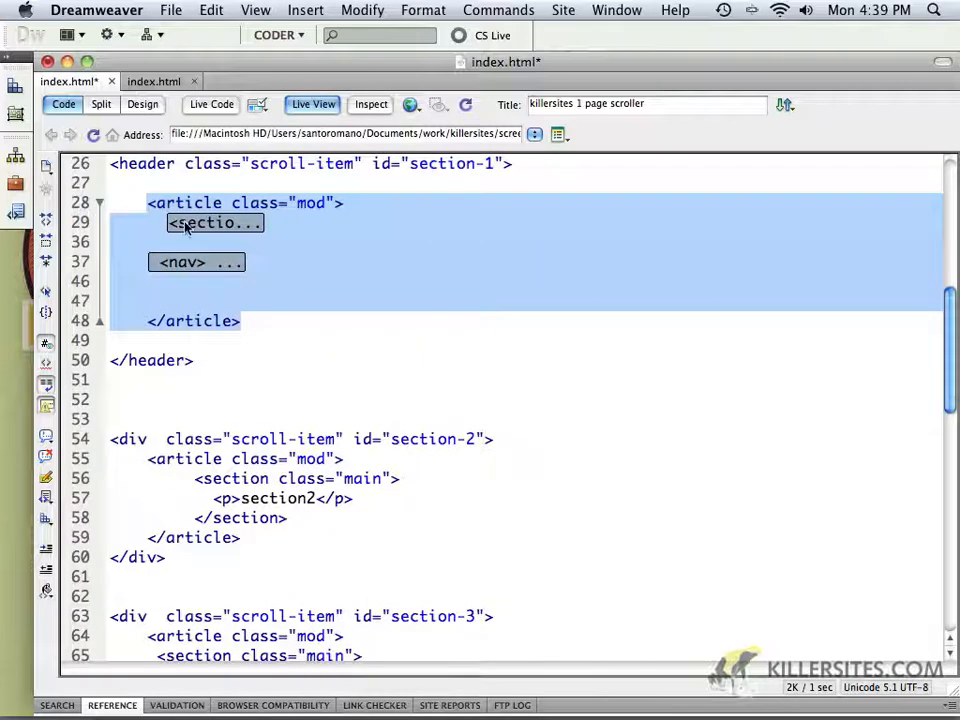
pyautogui.click(98, 222)
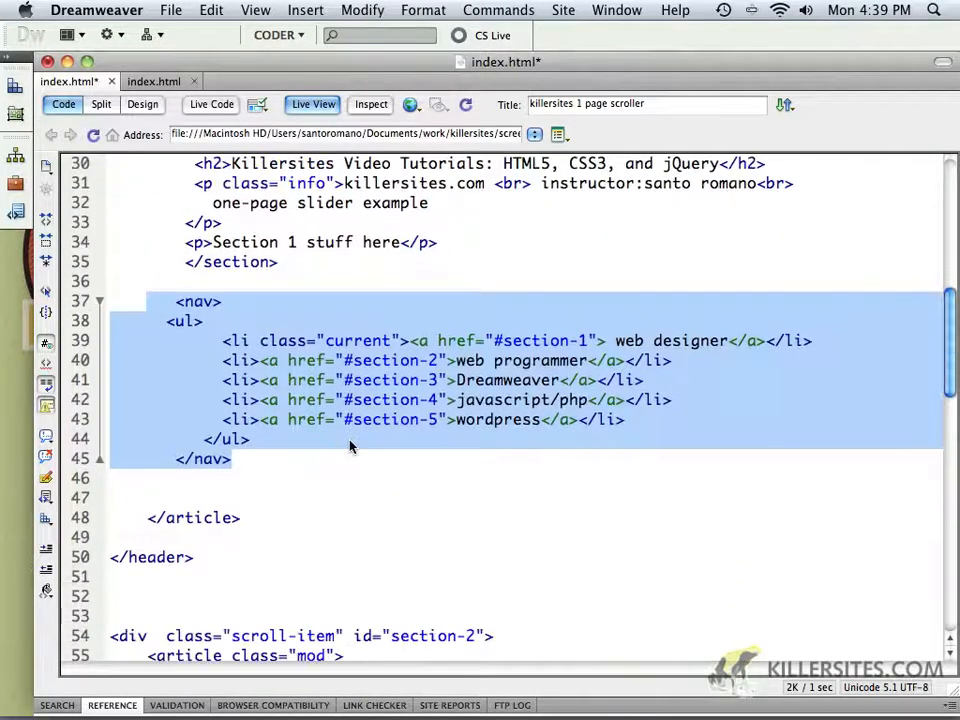
pyautogui.scroll(-3)
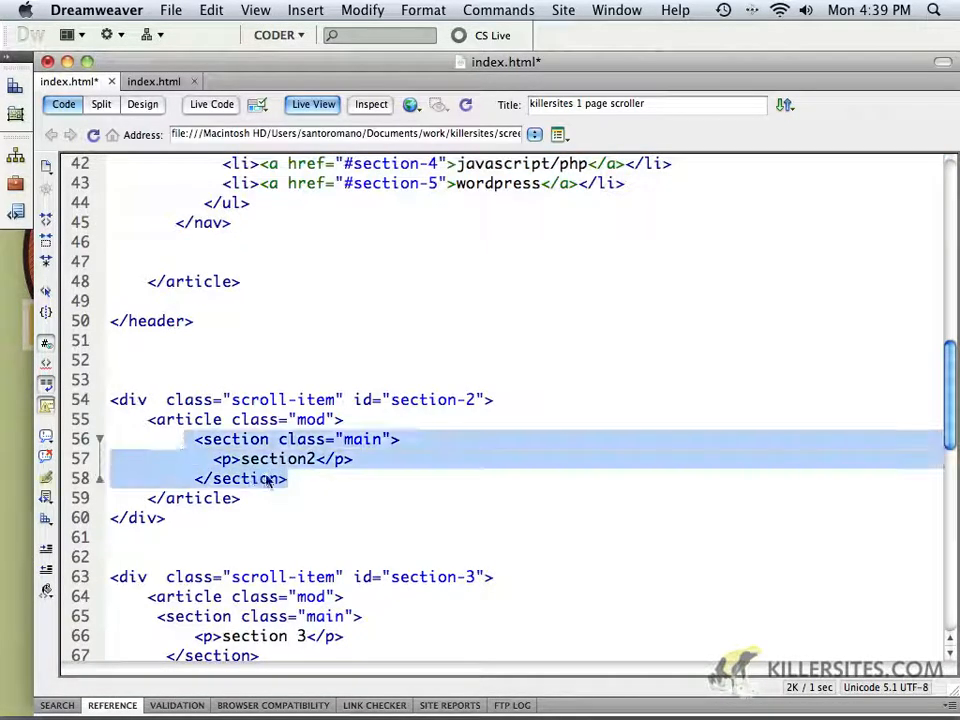
pyautogui.click(100, 439)
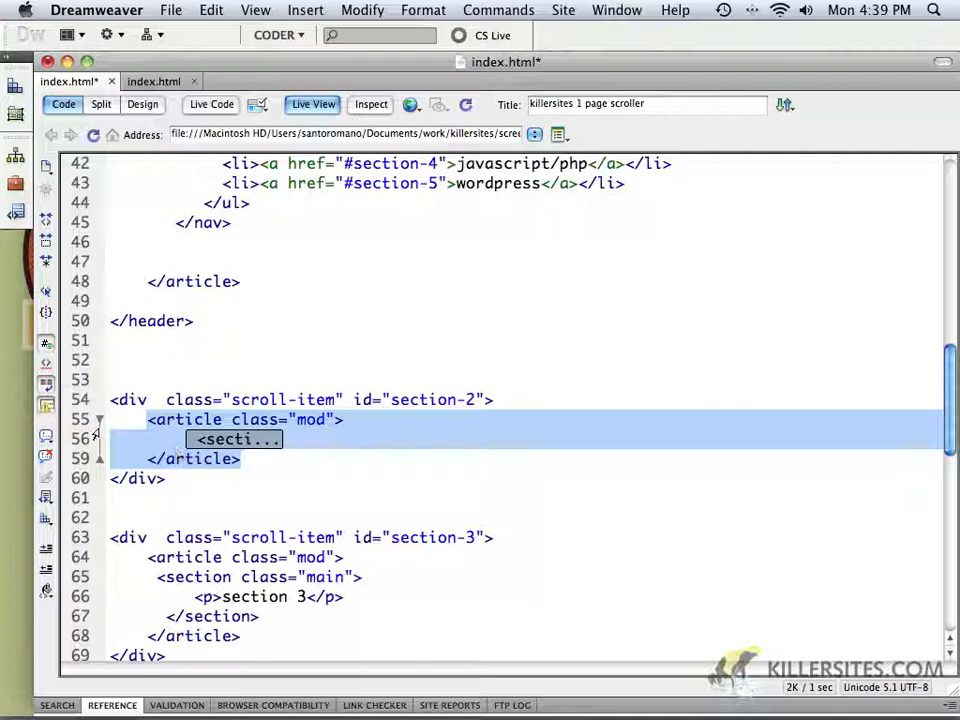
pyautogui.click(98, 419)
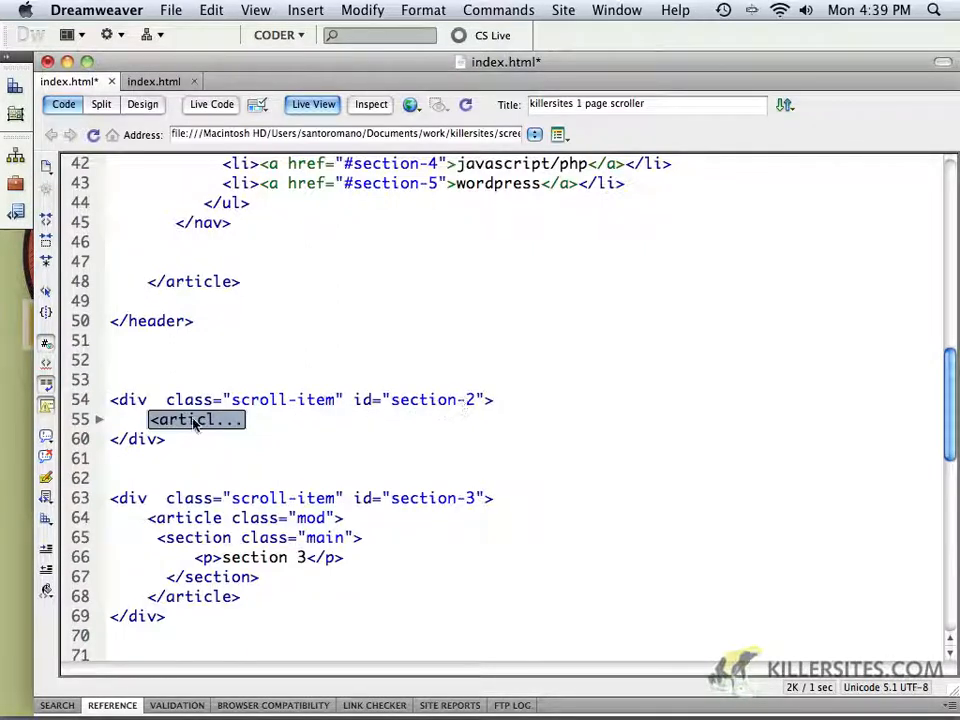
pyautogui.click(98, 419)
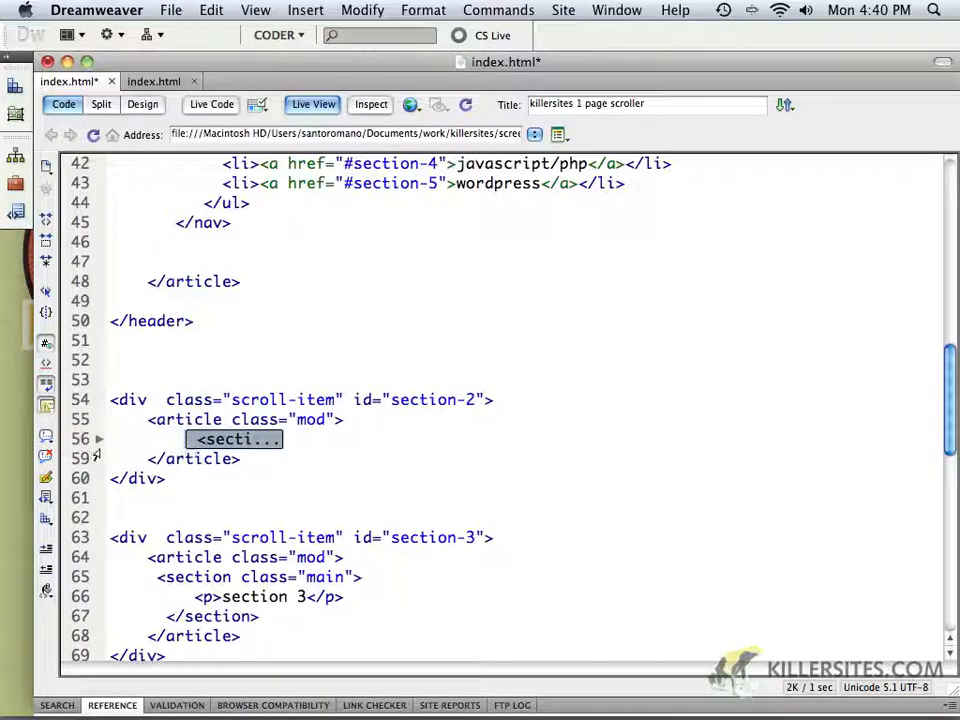
pyautogui.click(99, 439)
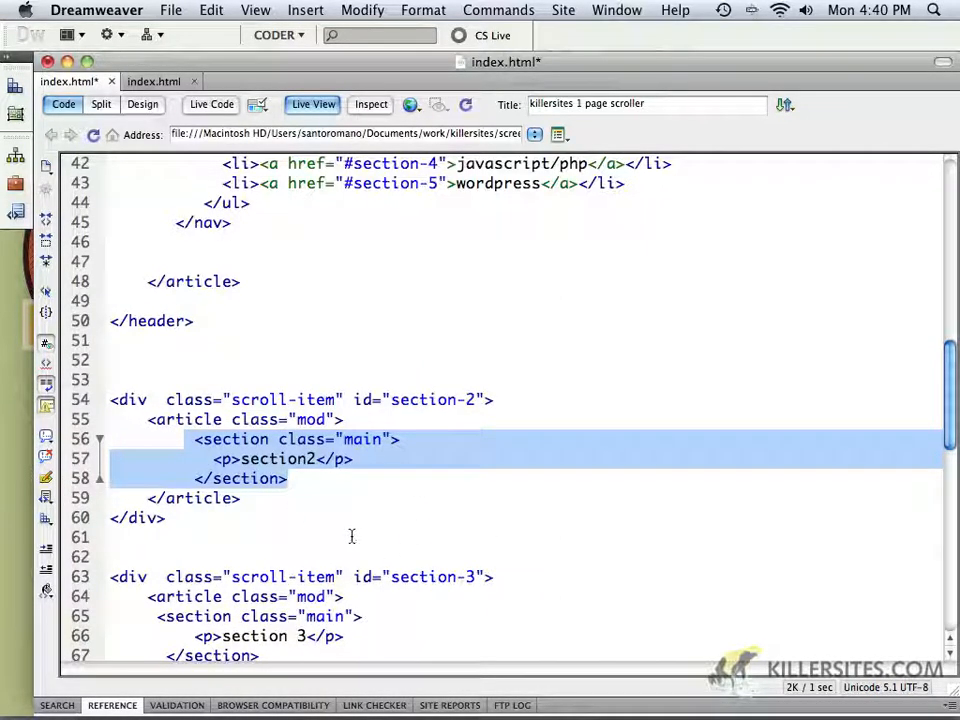
pyautogui.scroll(3)
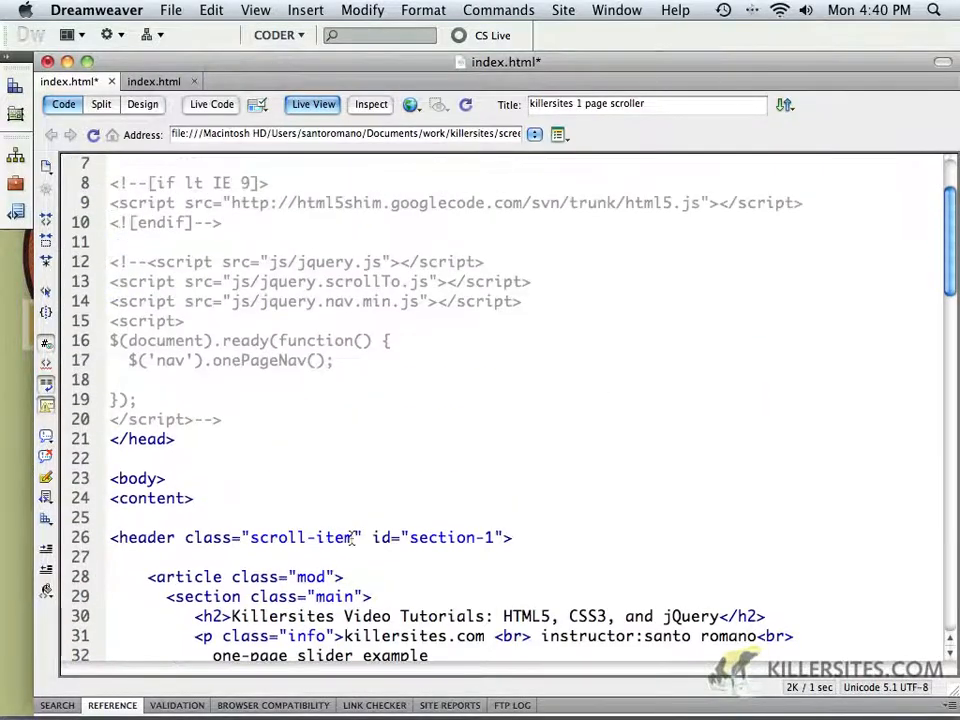
pyautogui.scroll(3)
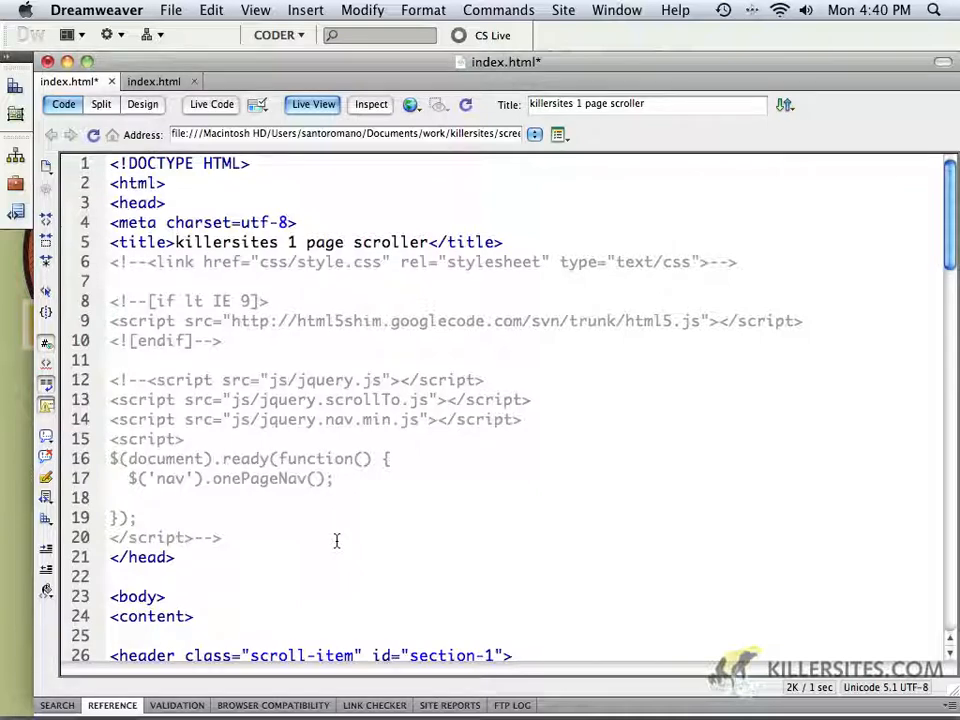
pyautogui.moveTo(432, 420)
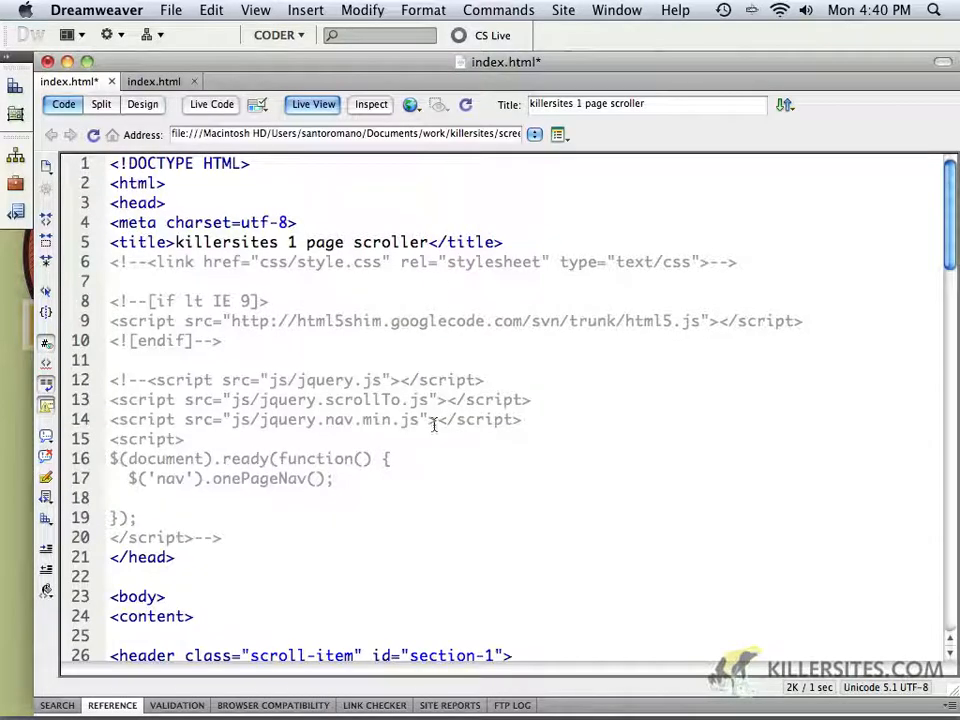